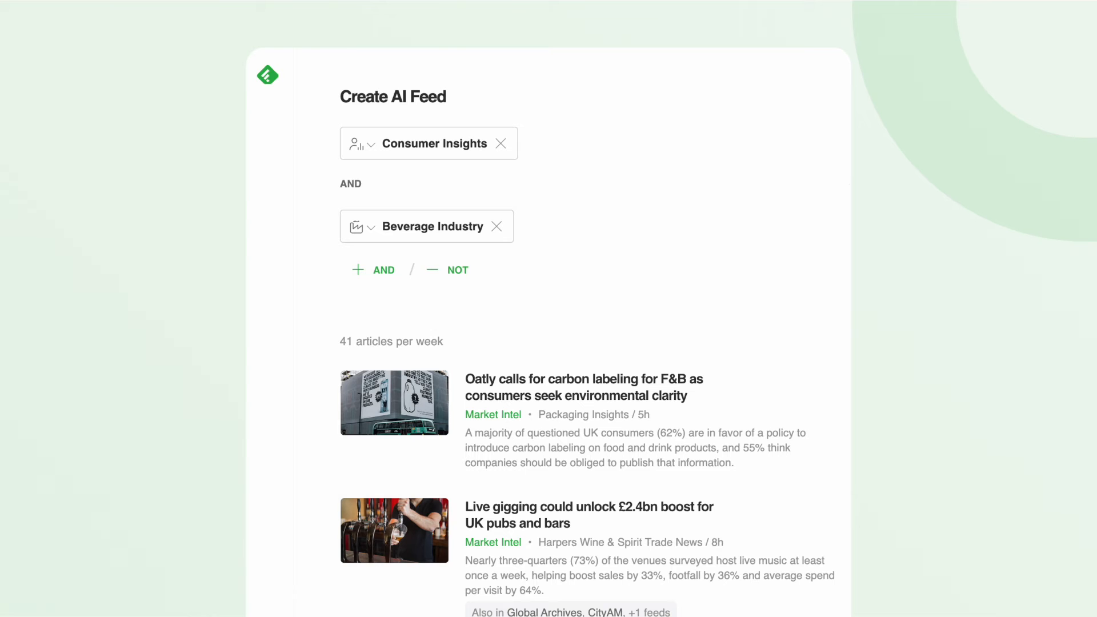
Start a new newsletter template named 'Trend Watch' with team boards and folders listed.
{"action": "left_click", "coordinate": [95, 166]}
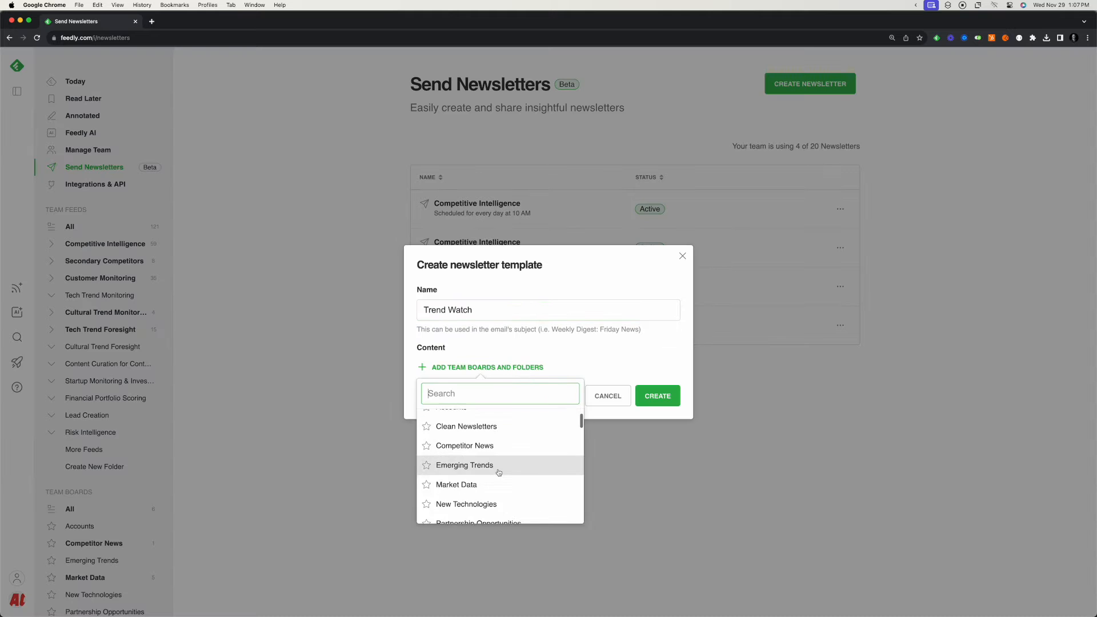
Add the Emerging Trends board as the Trend Watch template's content.
{"action": "left_click", "coordinate": [655, 395]}
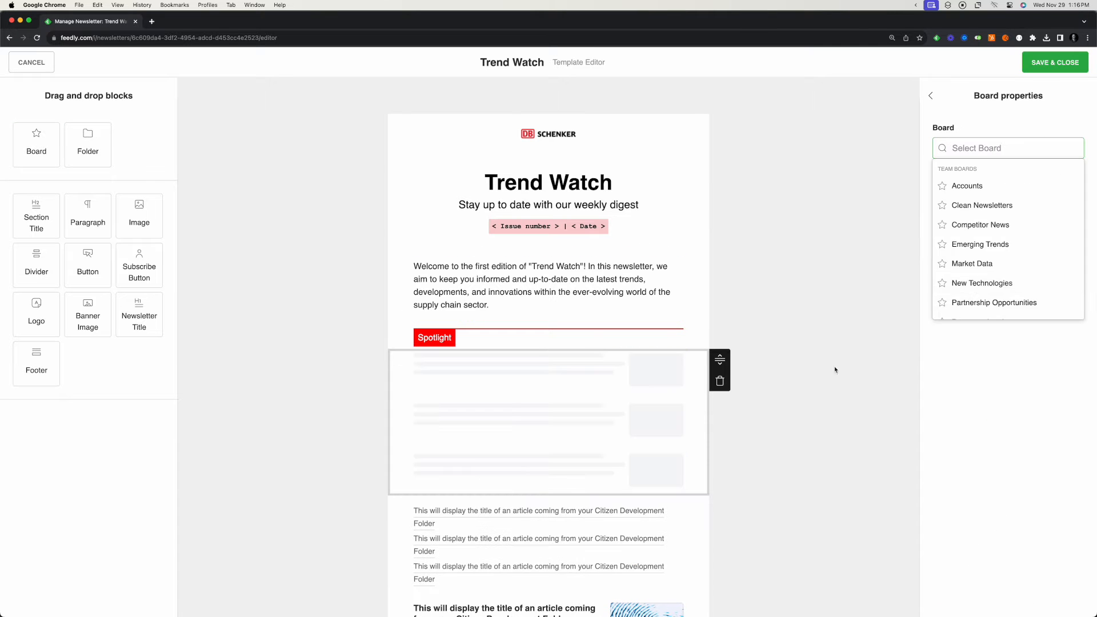
Choose the Spotlight board, then view upcoming issues and preview Issue #1.
{"action": "left_click", "coordinate": [993, 303]}
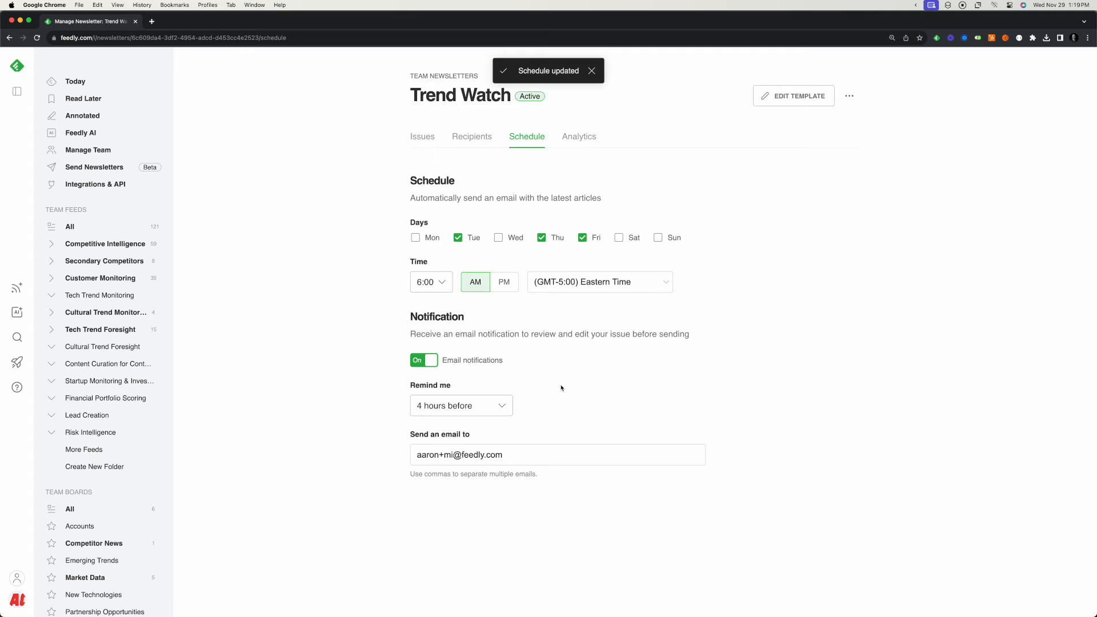
{"action": "left_click", "coordinate": [421, 137]}
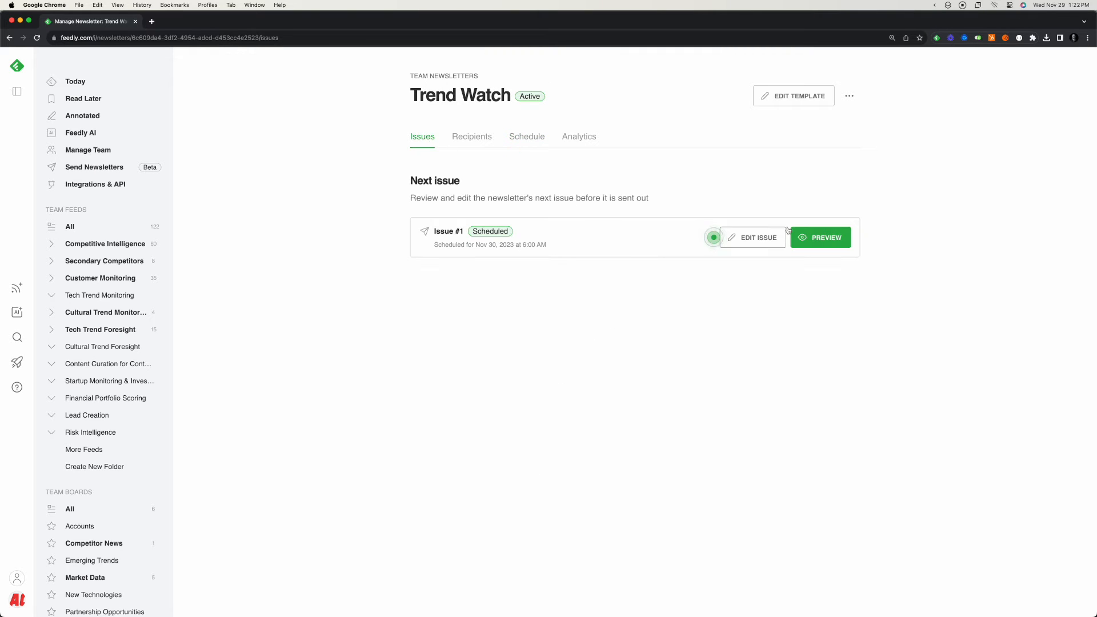
{"action": "left_click", "coordinate": [820, 237]}
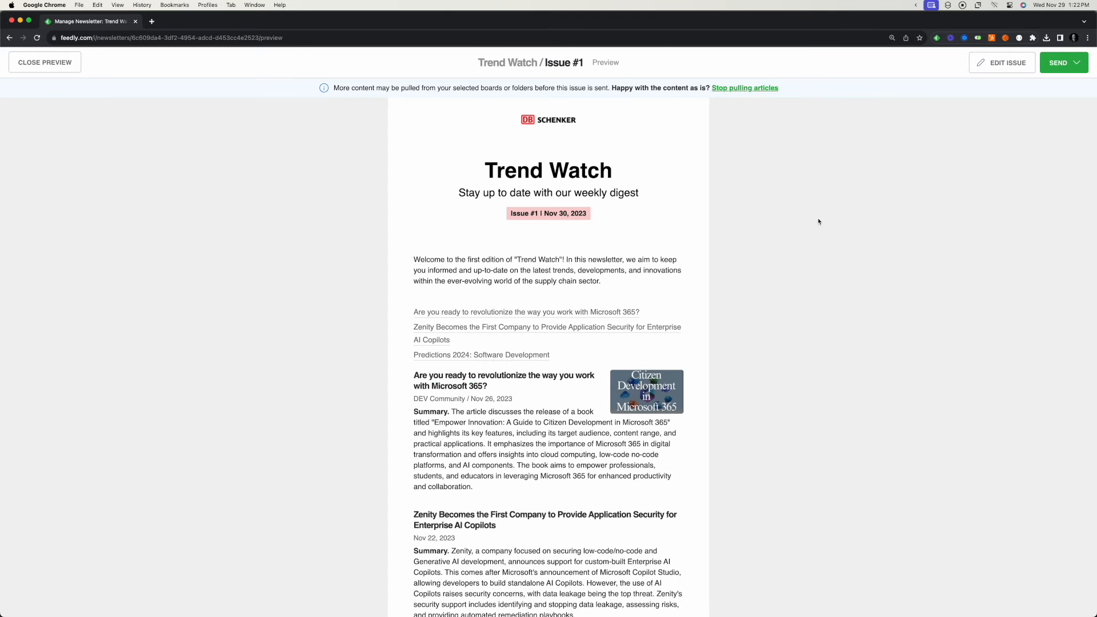
Send a test email of Trend Watch Issue #1 to the filled-in recipient.
{"action": "left_click", "coordinate": [1059, 62]}
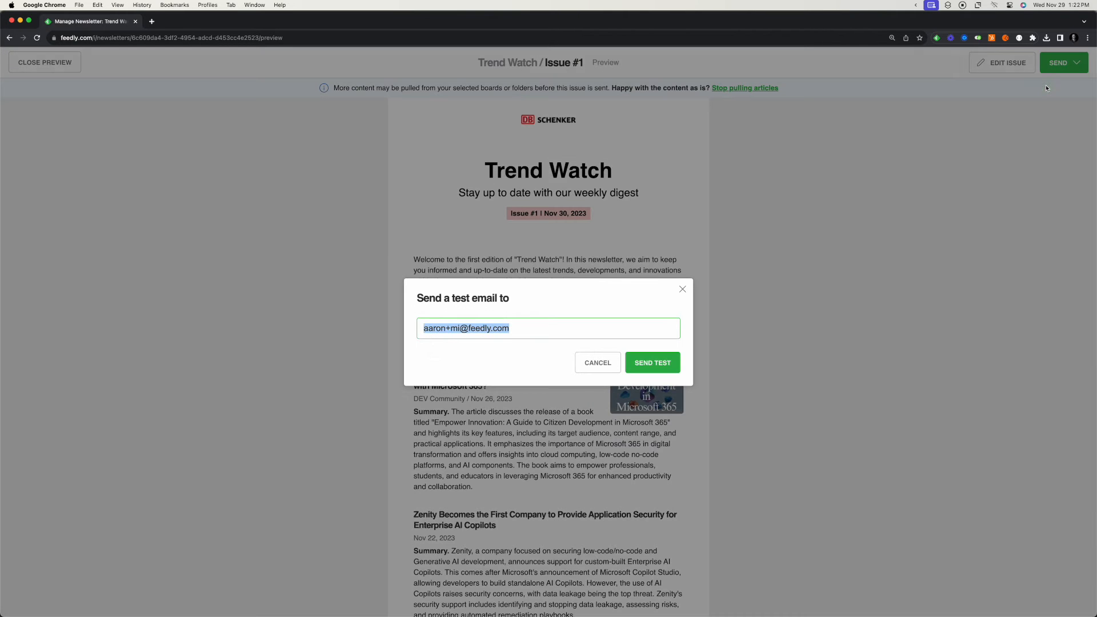
{"action": "left_click", "coordinate": [597, 362]}
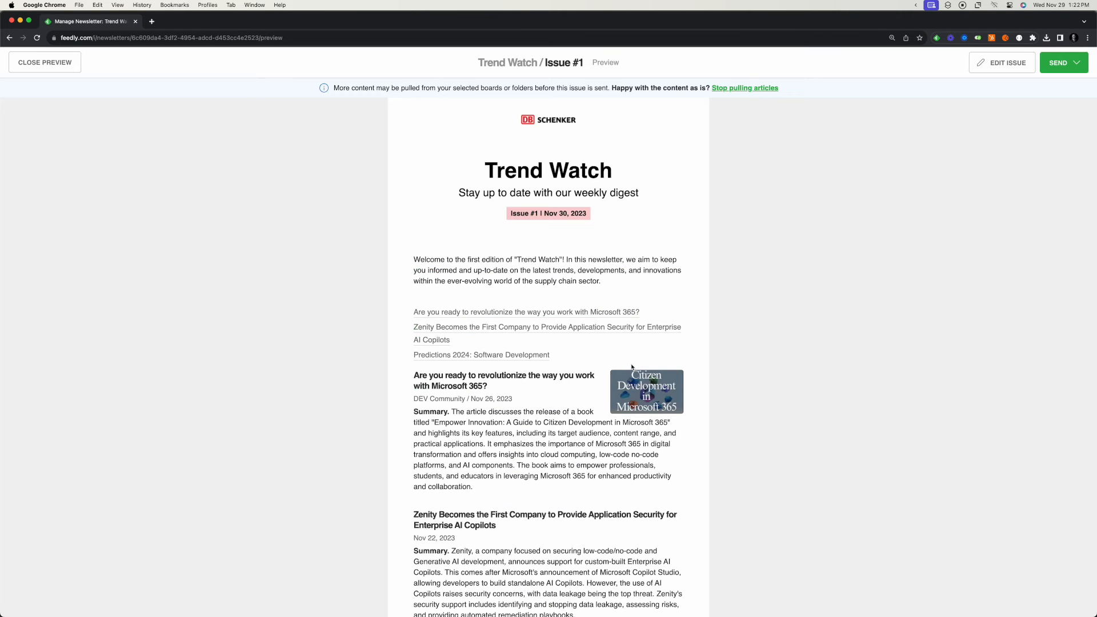